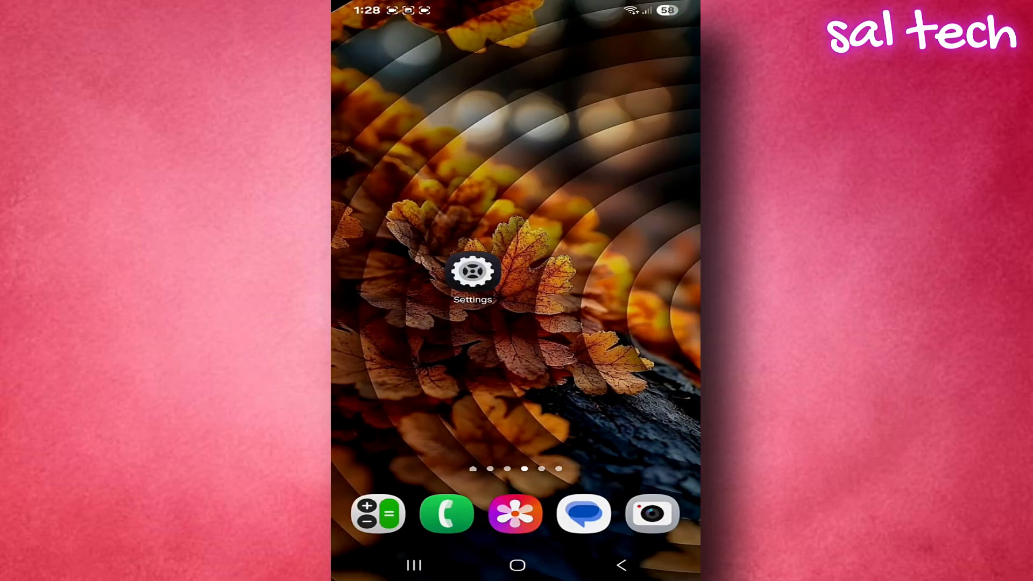
Step: Open Settings from the home screen, scroll its category list, and return home
{"action": "left_click", "coordinate": [472, 271]}
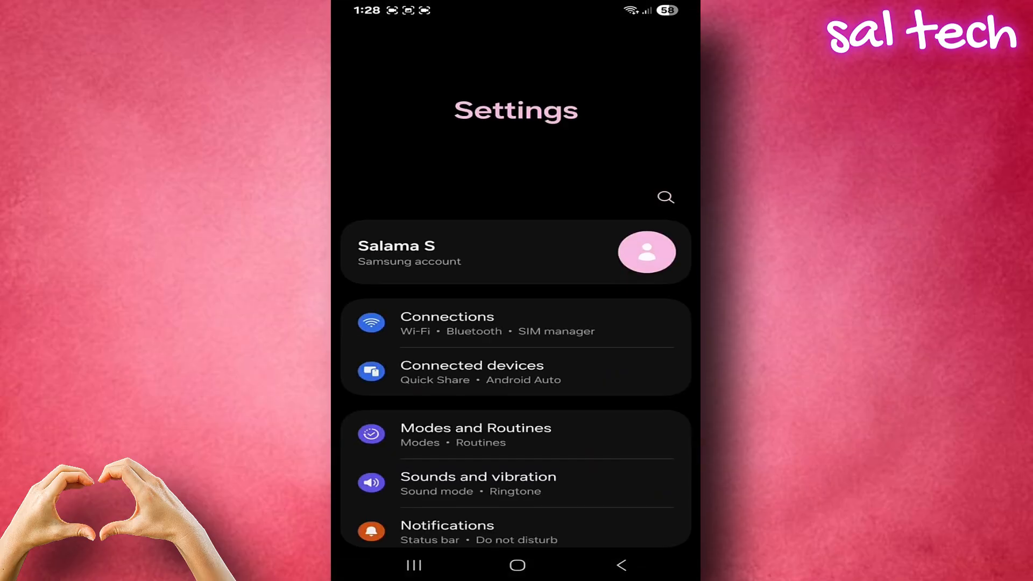
{"action": "scroll", "scroll_direction": "up", "scroll_amount": 3}
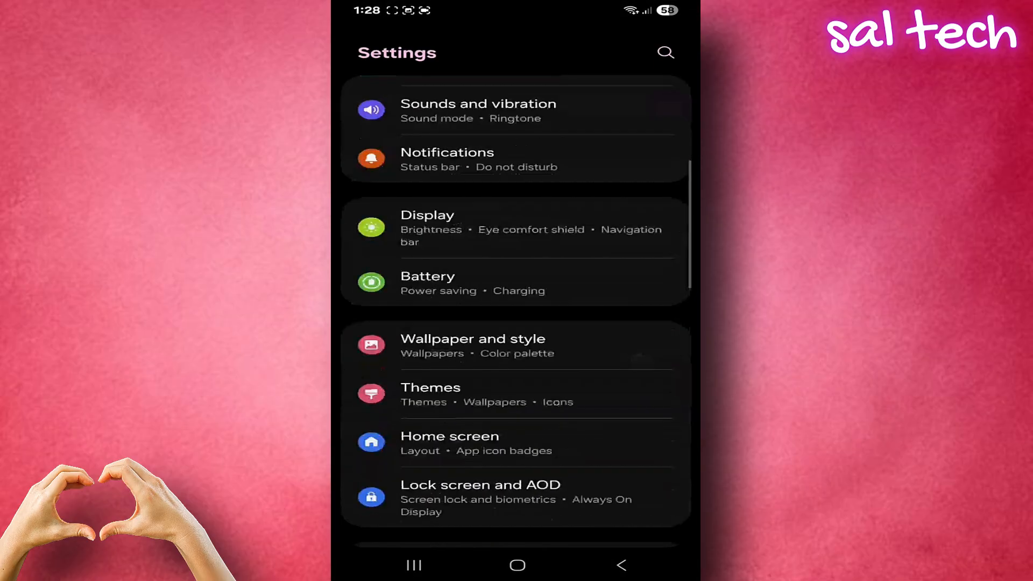
{"action": "scroll", "scroll_direction": "down", "scroll_amount": 3}
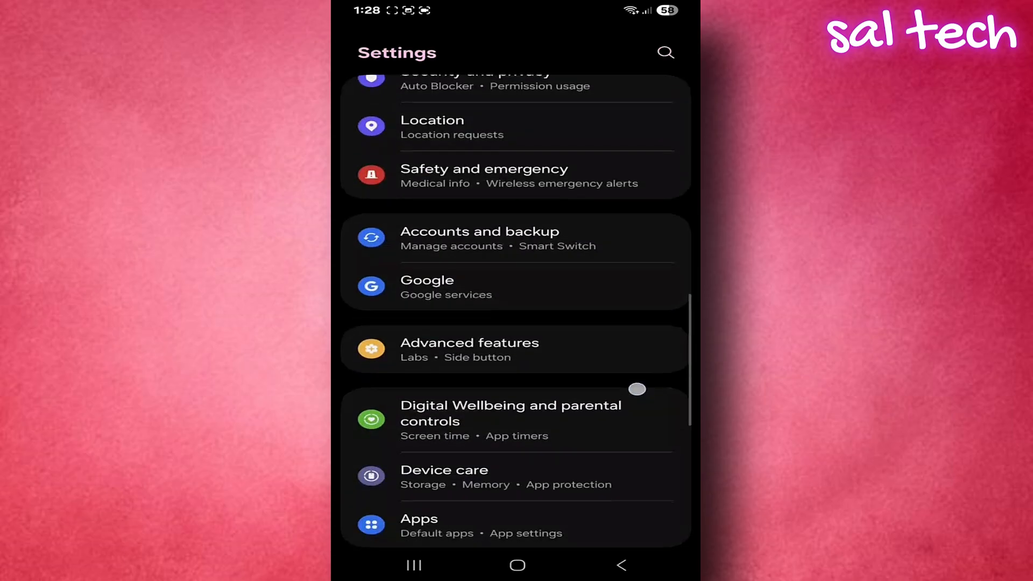
{"action": "scroll", "scroll_direction": "down", "scroll_amount": 3}
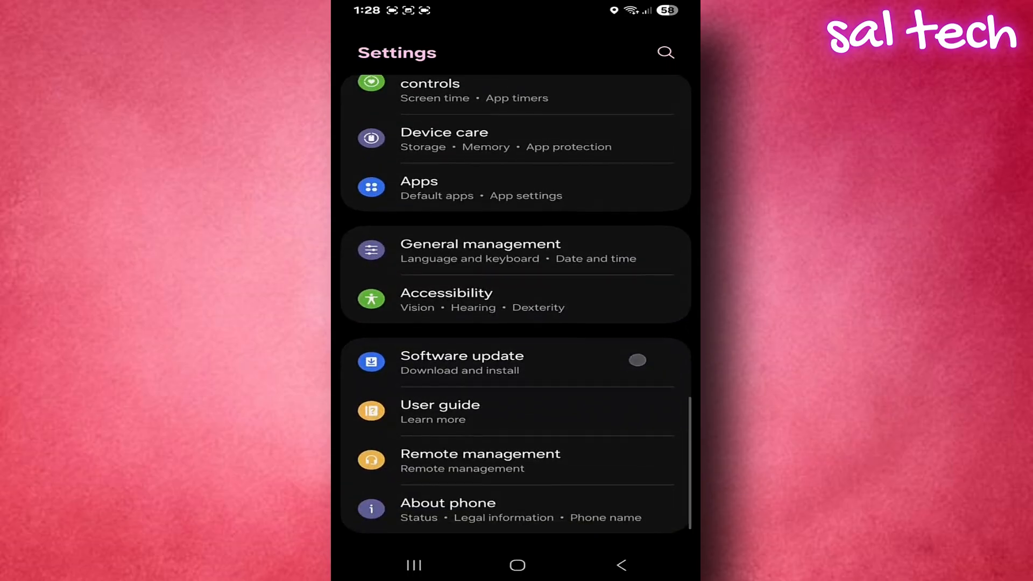
{"action": "left_click", "coordinate": [516, 364]}
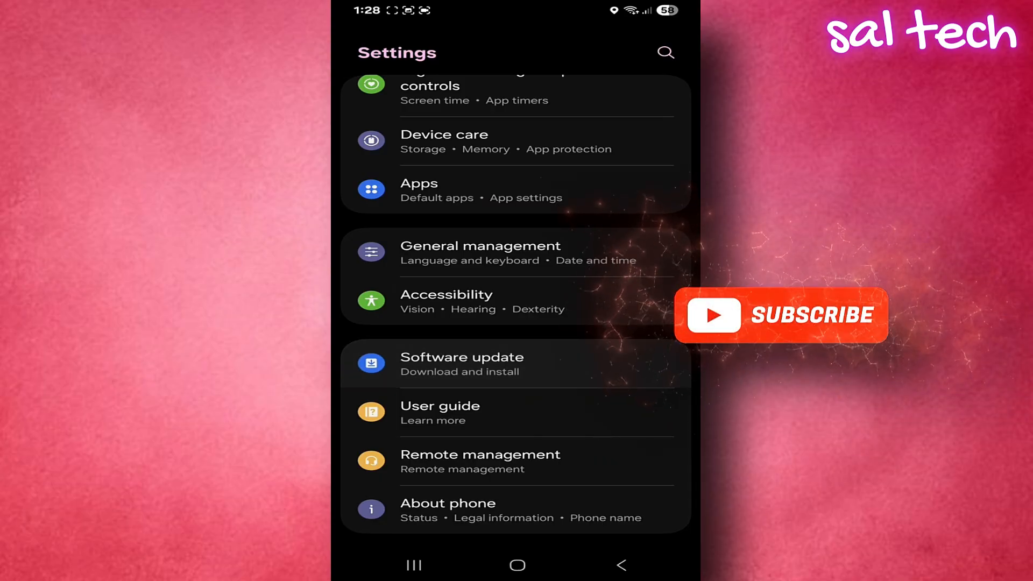
{"action": "left_click", "coordinate": [461, 364]}
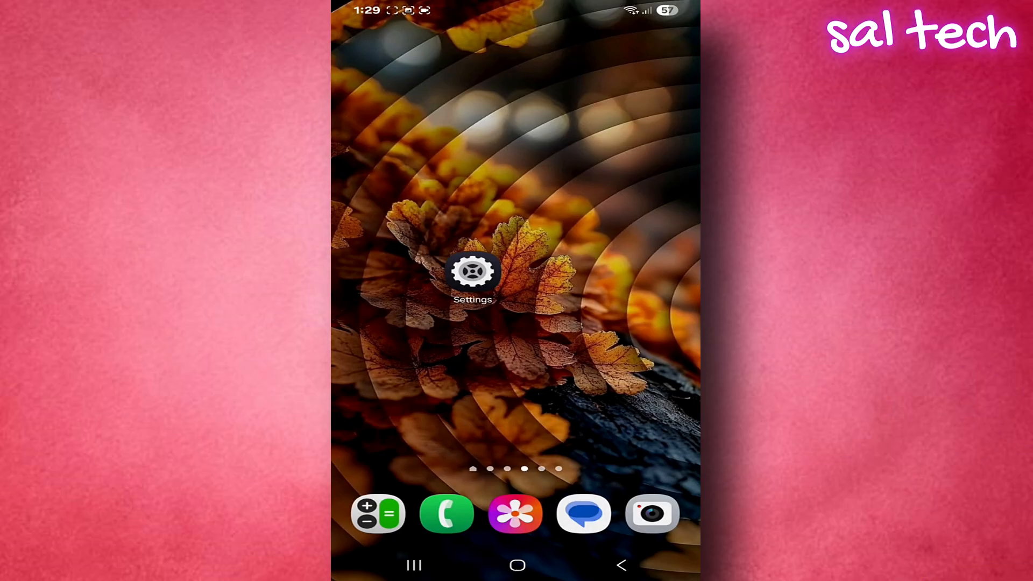
Step: Reopen Settings and go to Software information, showing One UI 7.0 and Android 15
{"action": "left_click", "coordinate": [473, 270]}
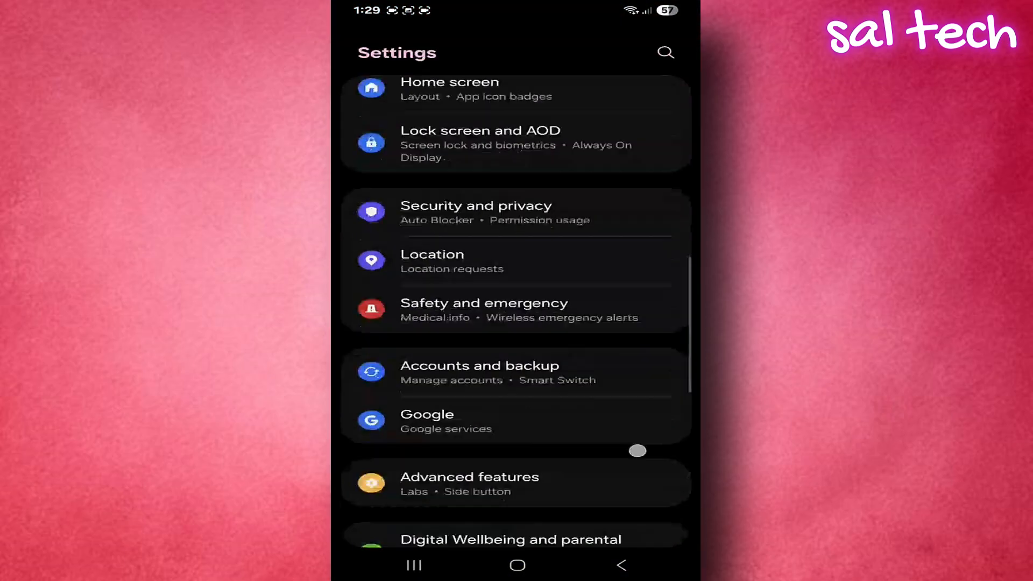
{"action": "scroll", "scroll_direction": "down", "scroll_amount": 3}
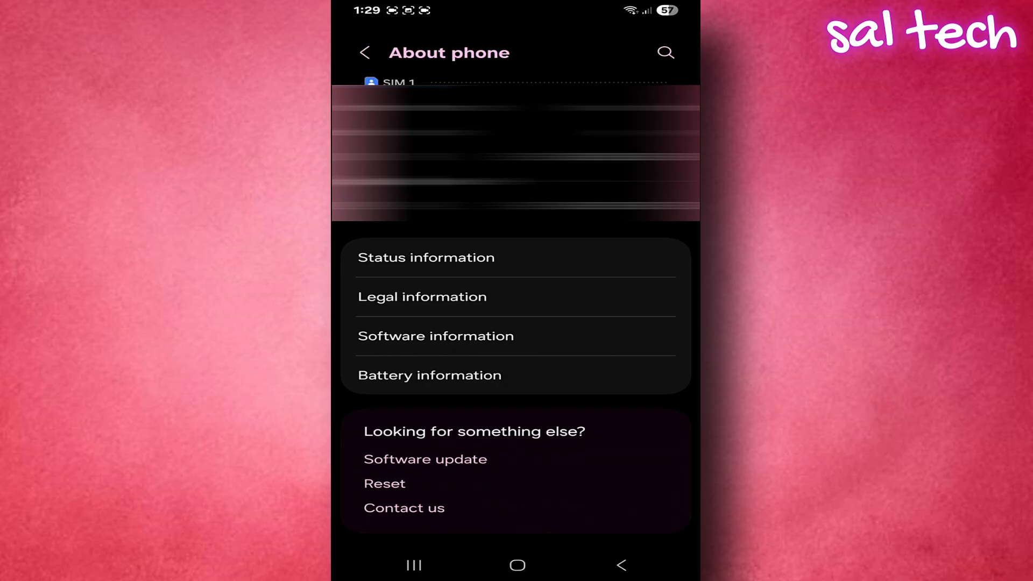
{"action": "left_click", "coordinate": [435, 336]}
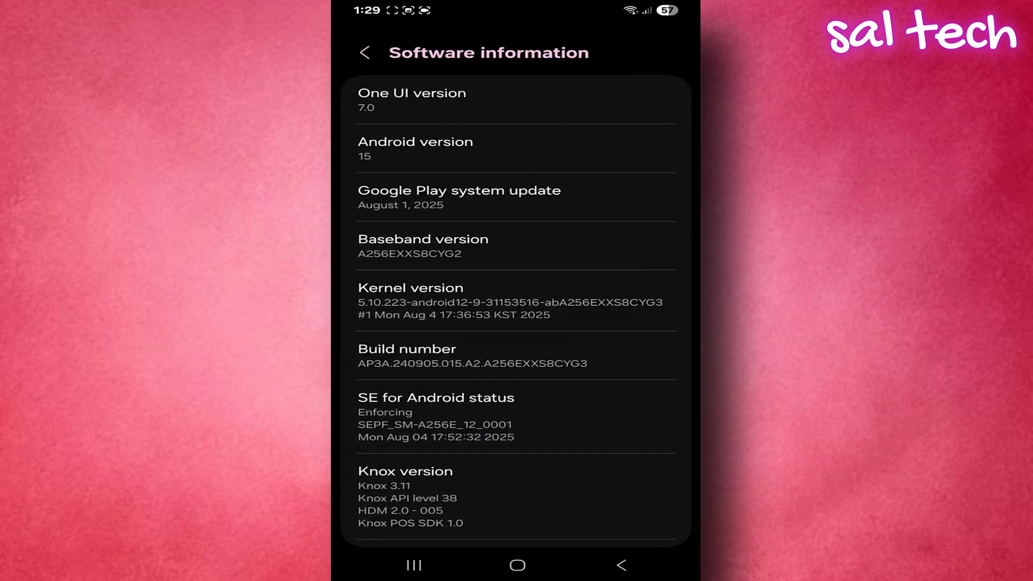